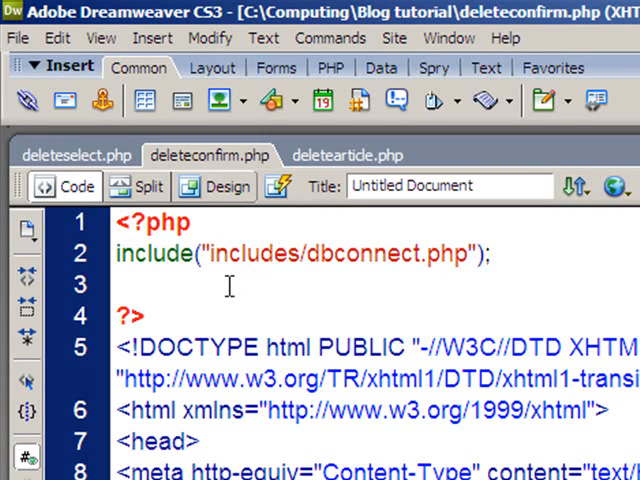
pyautogui.moveTo(288, 318)
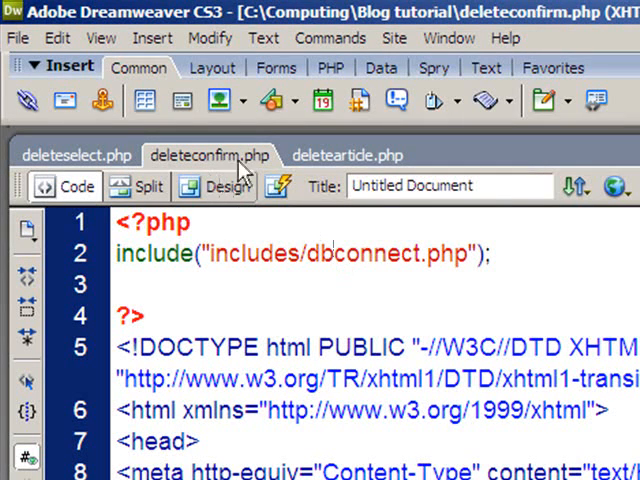
pyautogui.moveTo(240, 168)
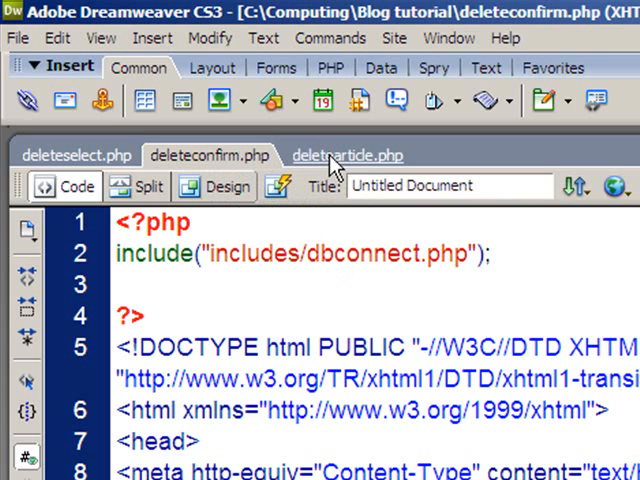
pyautogui.moveTo(350, 170)
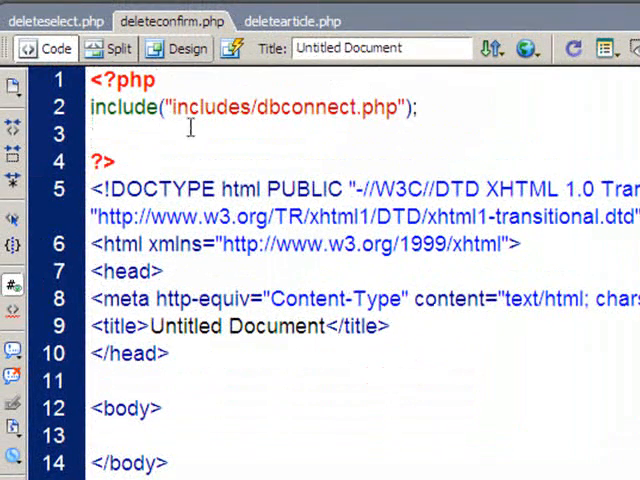
# - Type session_start(); on empty line 3 of deleteconfirm.php and add a blank line below
pyautogui.click(92, 133)
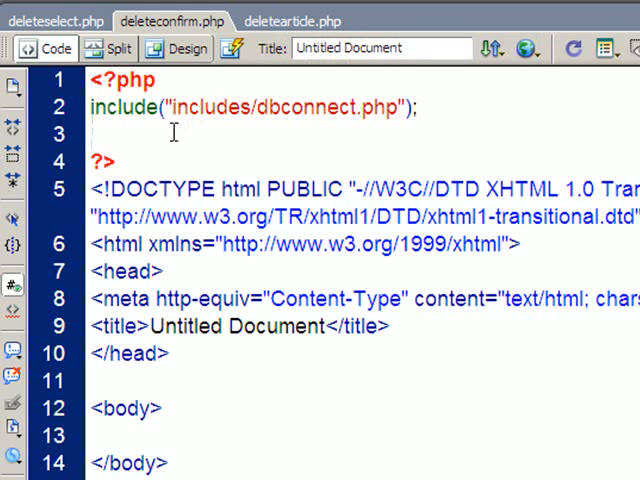
pyautogui.click(92, 133)
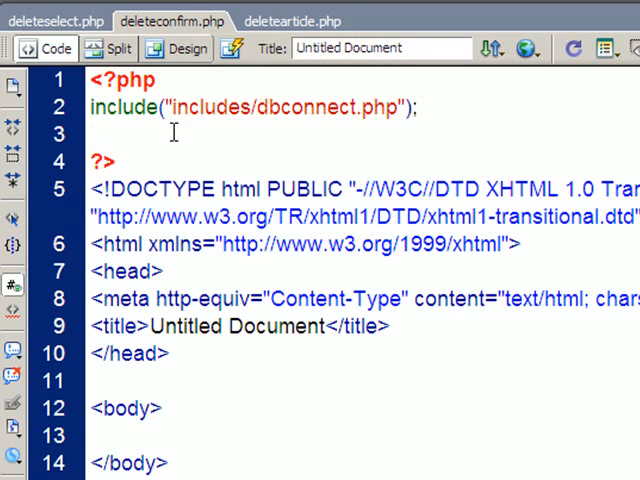
pyautogui.click(92, 131)
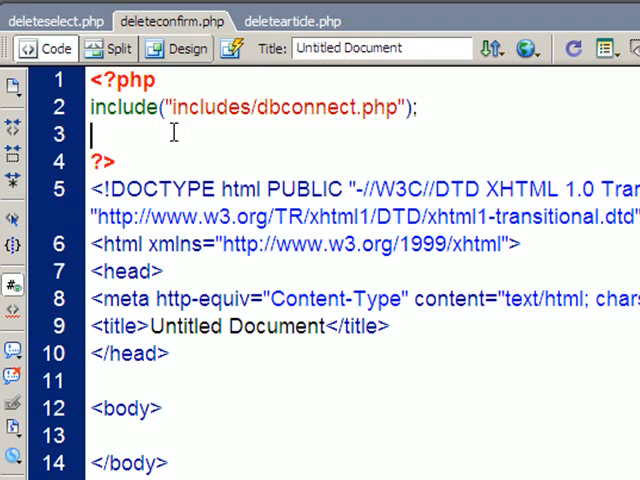
pyautogui.write('se')
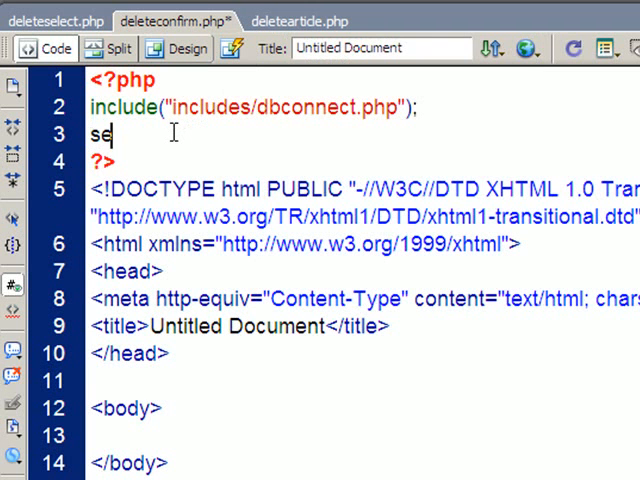
pyautogui.write('ssion')
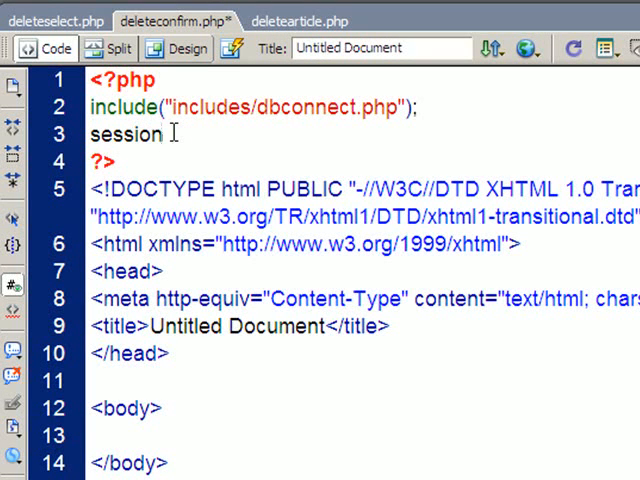
pyautogui.write('_start')
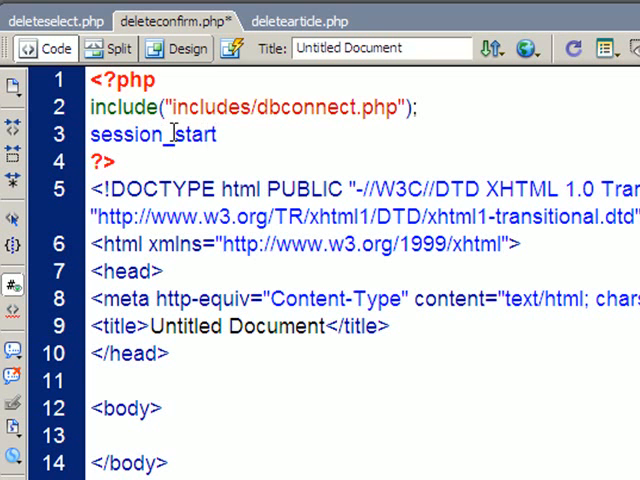
pyautogui.write('()')
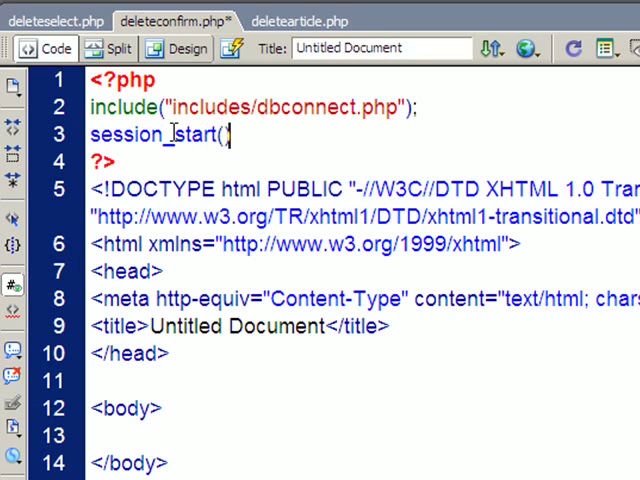
pyautogui.write(';')
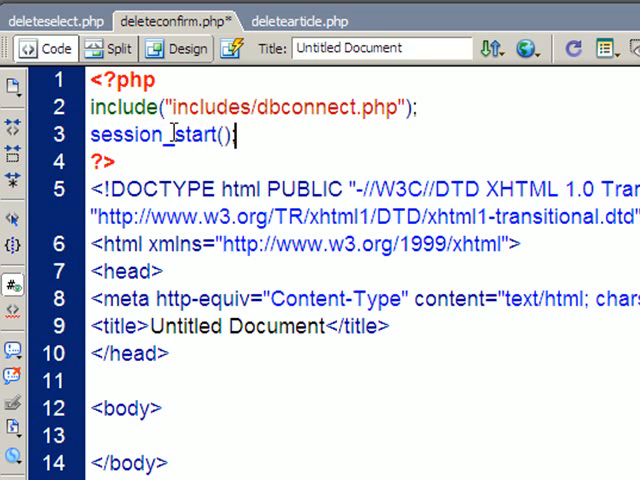
pyautogui.press('Return')
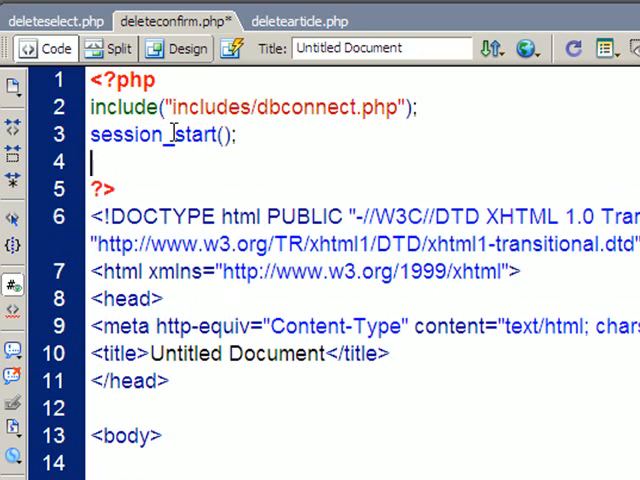
# - Begin line 4 with $_SESSION['deletearticle'] using code hints
pyautogui.write('$_SESSION')
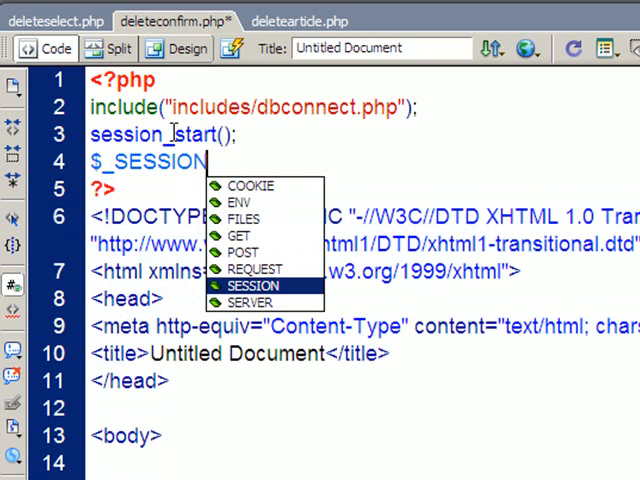
pyautogui.write("['d")
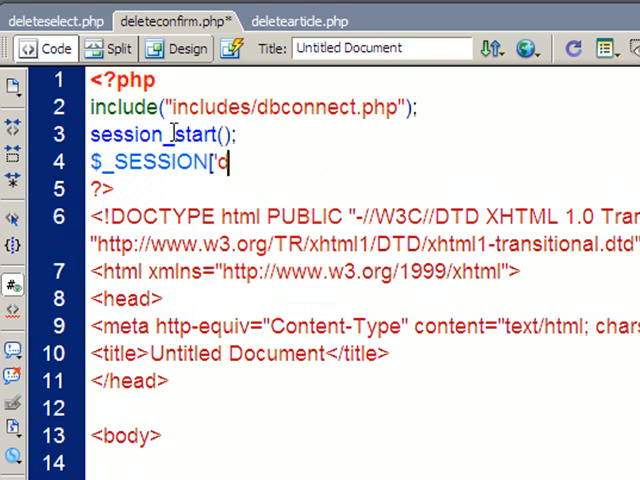
pyautogui.write('eletearticle')
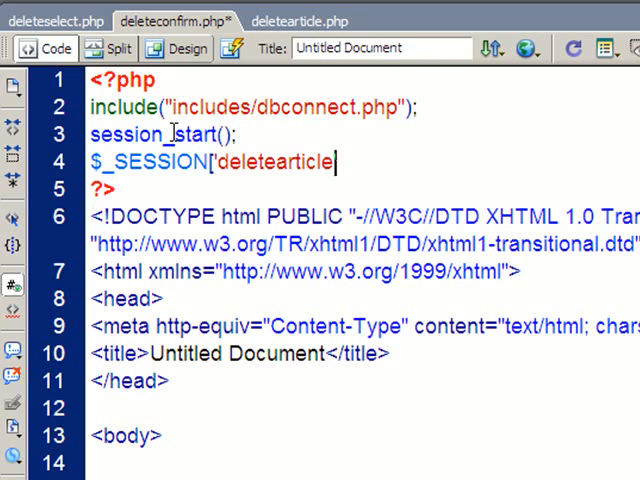
pyautogui.write("']")
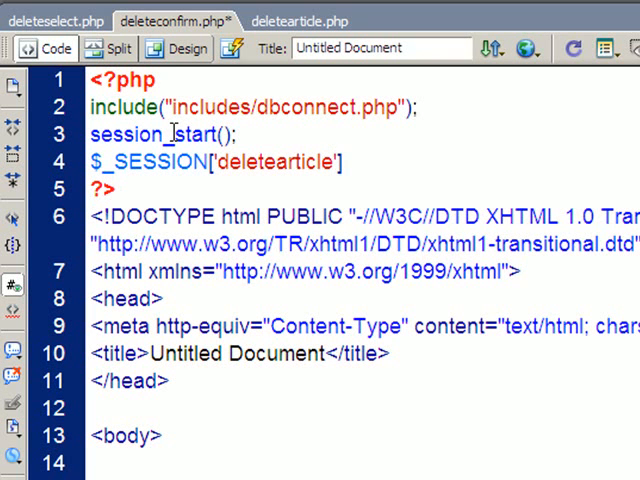
pyautogui.click(343, 162)
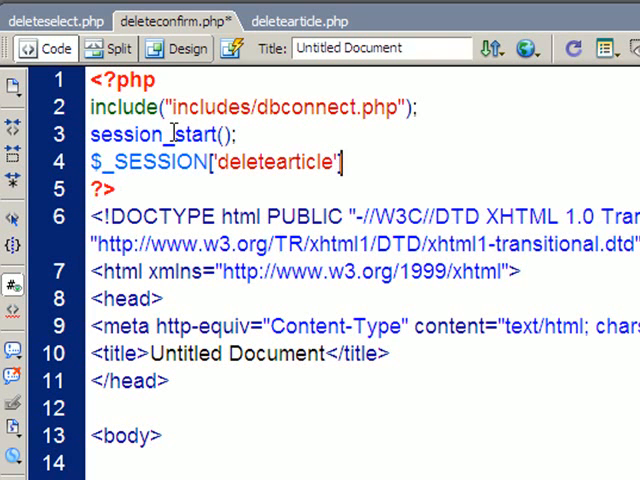
pyautogui.click(343, 162)
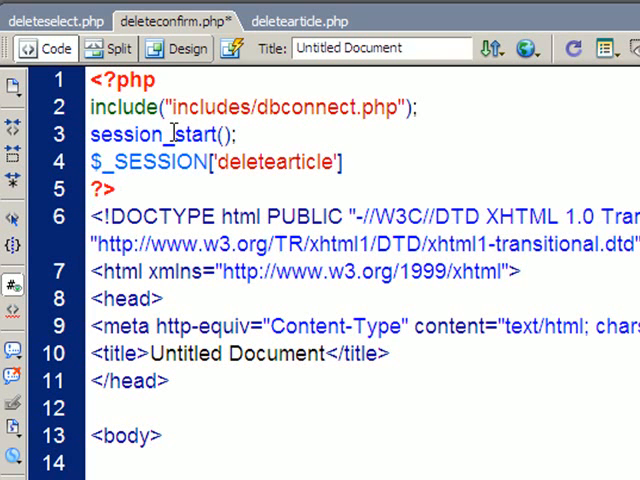
# - Complete line 4 as ['newsID'] = $_GET['newsID']; and add a new line
pyautogui.write('[')
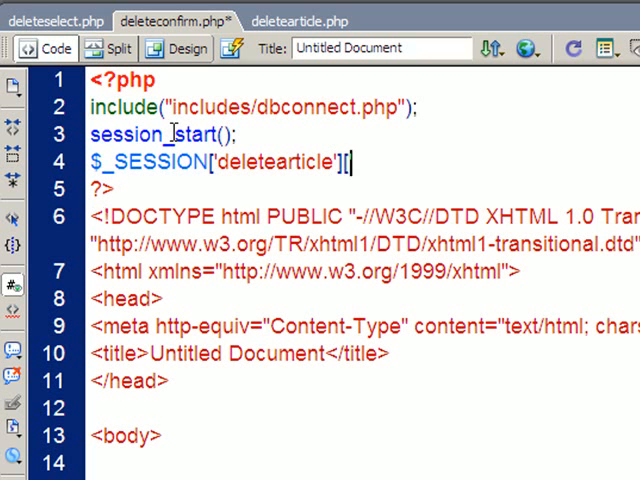
pyautogui.write("['newsID")
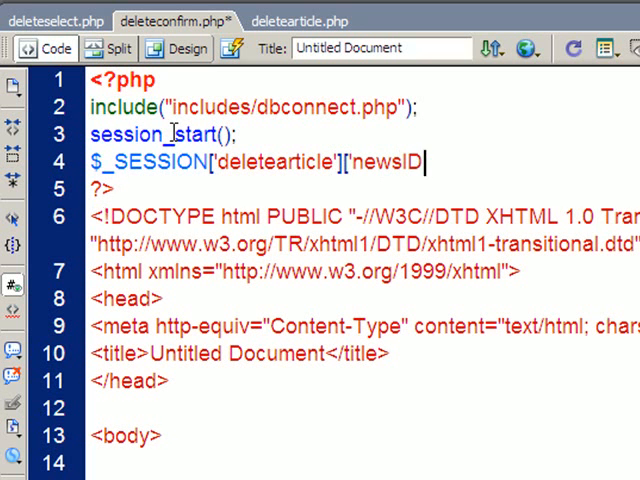
pyautogui.write(']')
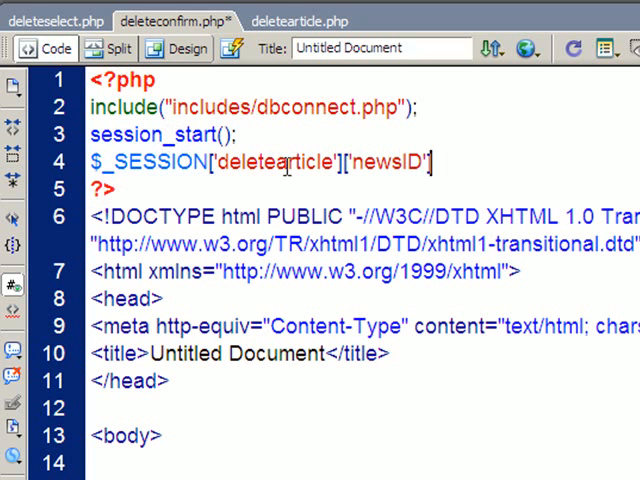
pyautogui.write('= $_GET[')
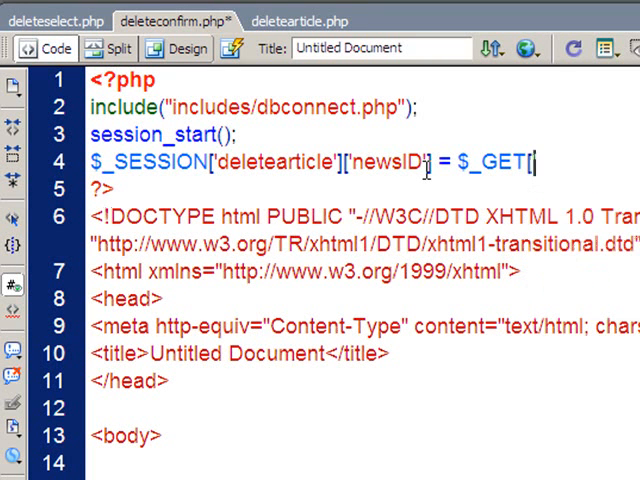
pyautogui.write("'newsID'];")
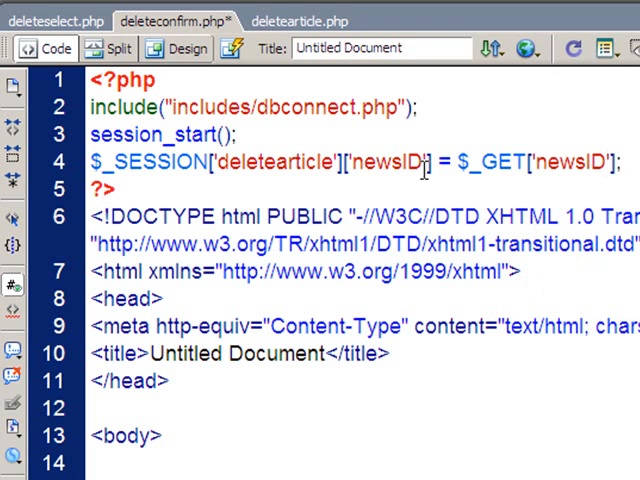
pyautogui.doubleClick(520, 161)
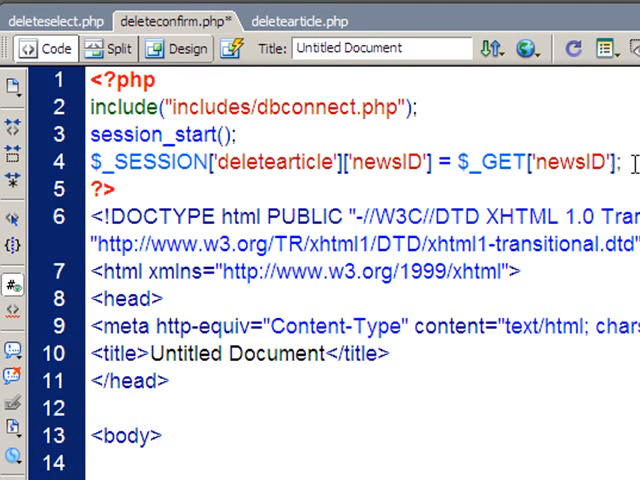
pyautogui.press('Return')
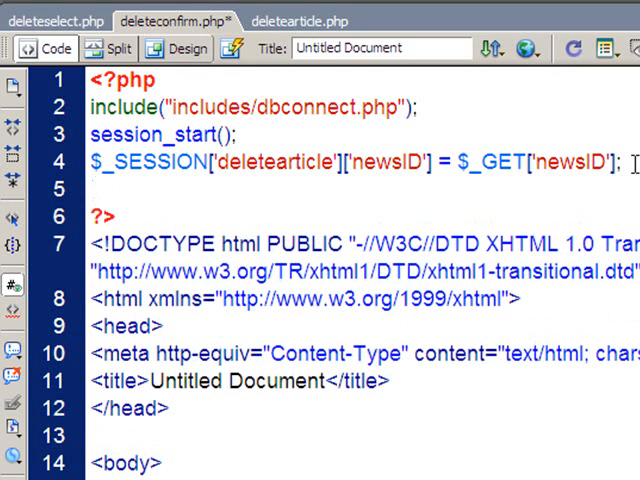
# - Add the $confirm_sql SELECT on newsID, mysql_query, and mysql_fetch_assoc lines below the session code
pyautogui.click(92, 190)
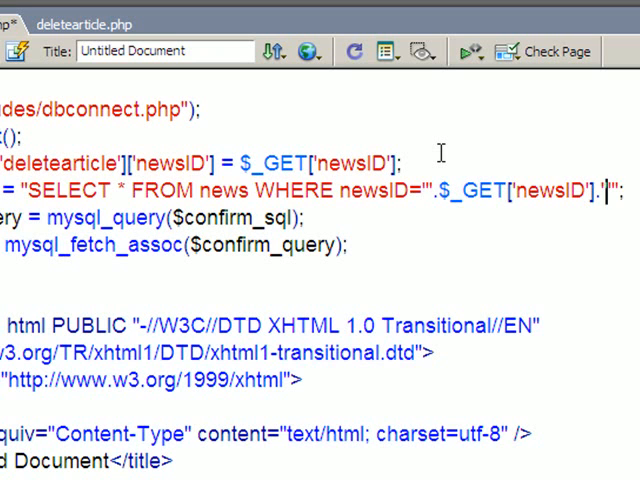
pyautogui.write('"')
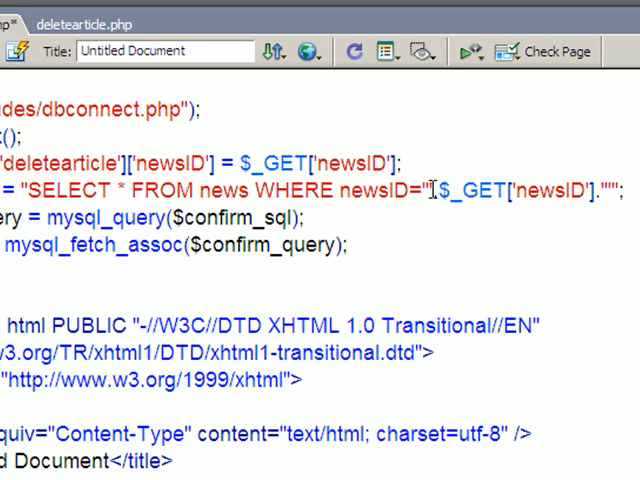
pyautogui.doubleClick(490, 190)
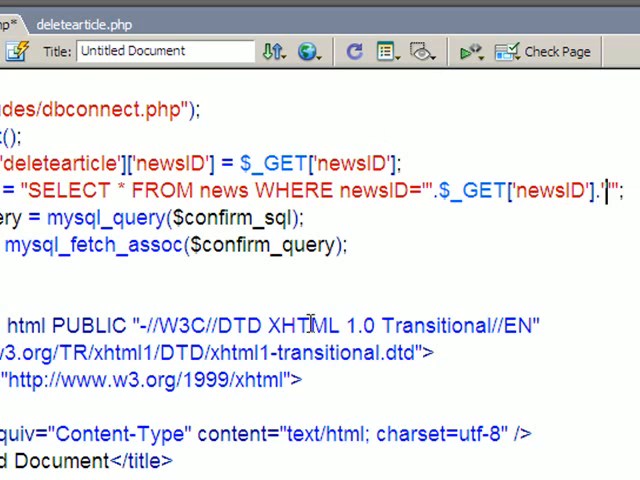
# - Add 'Confirm article to delete' and paragraphs echoing $rsConfirm's headline, author and article to the body
pyautogui.scroll(-3)
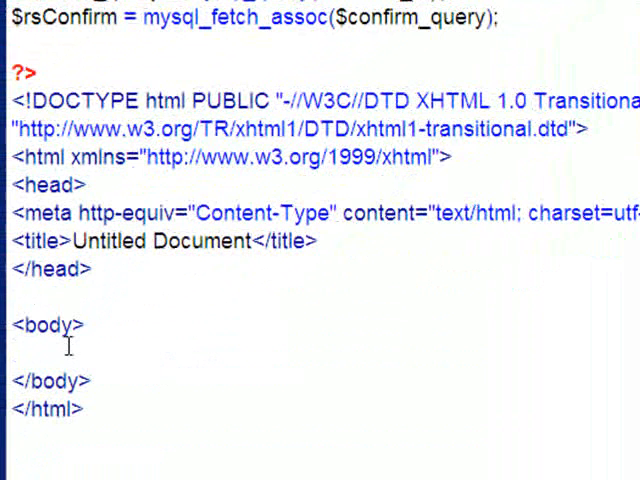
pyautogui.click(13, 352)
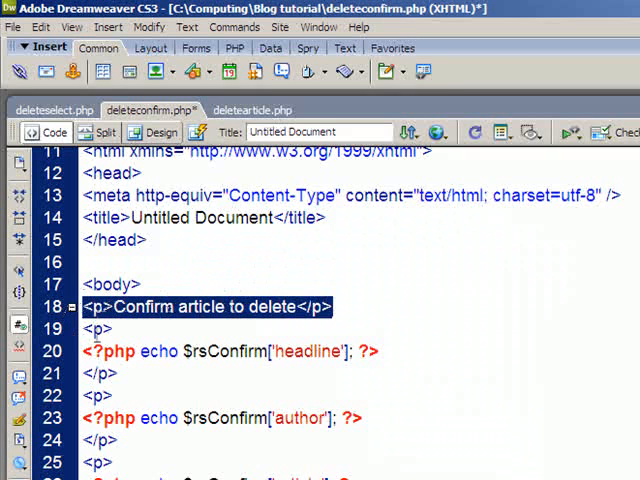
pyautogui.click(115, 351)
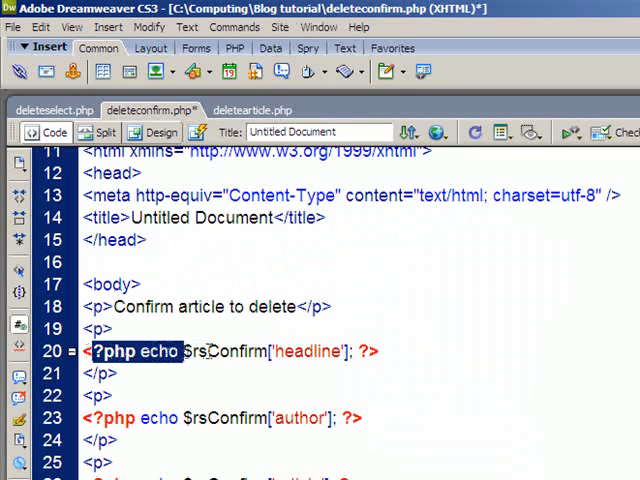
pyautogui.doubleClick(223, 351)
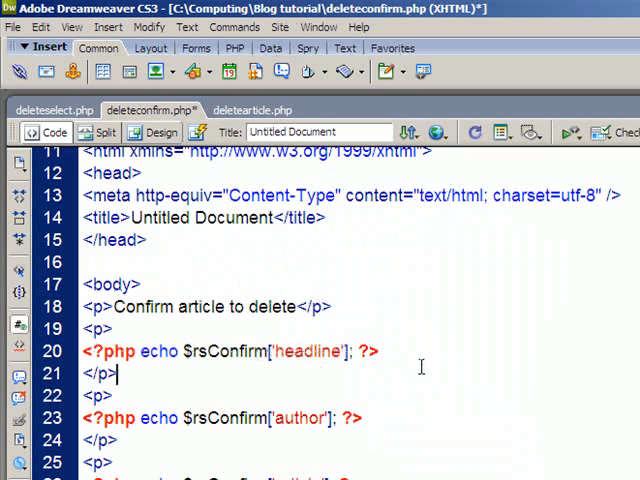
pyautogui.scroll(3)
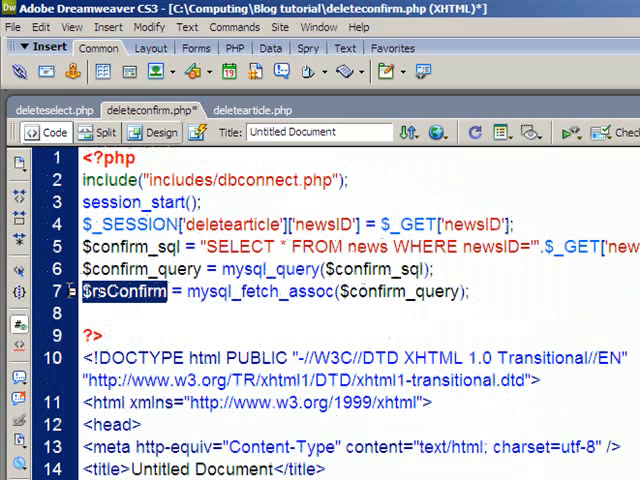
pyautogui.scroll(-3)
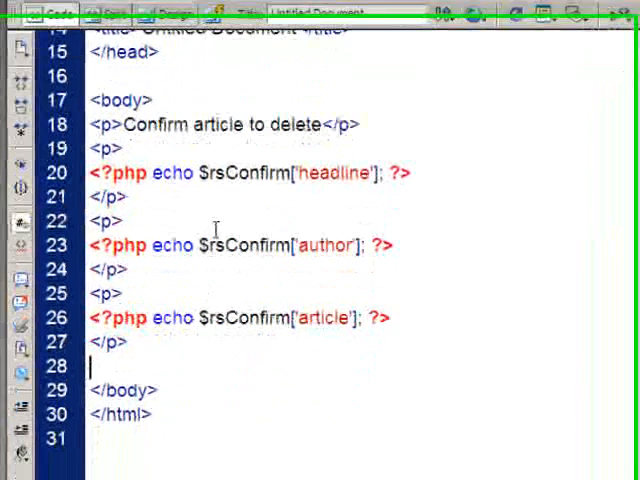
# - Add a paragraph linking 'Oops, made a mistake' to deleteselect.php
pyautogui.write('<p><a href="')
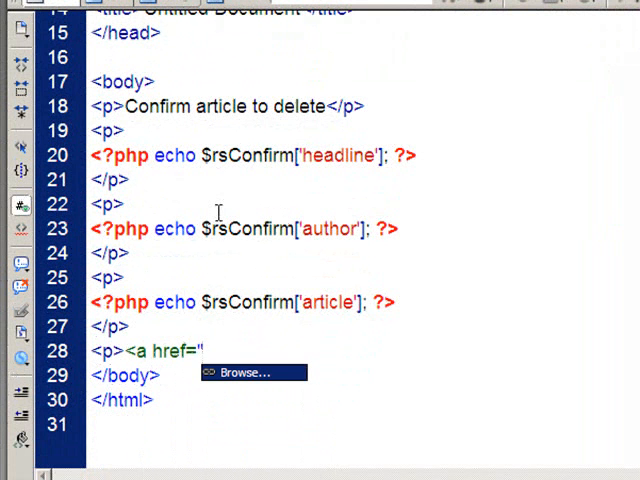
pyautogui.write('deleteselect.')
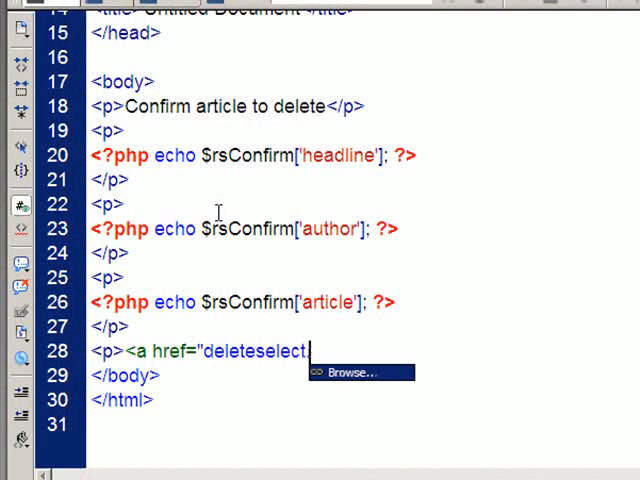
pyautogui.write('php">')
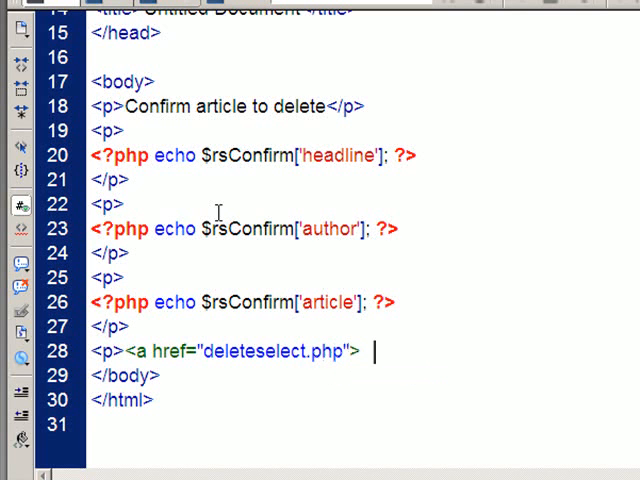
pyautogui.write('Oops')
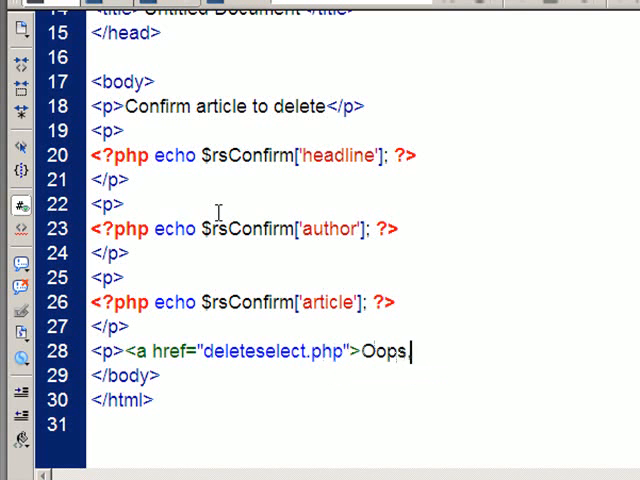
pyautogui.write(',')
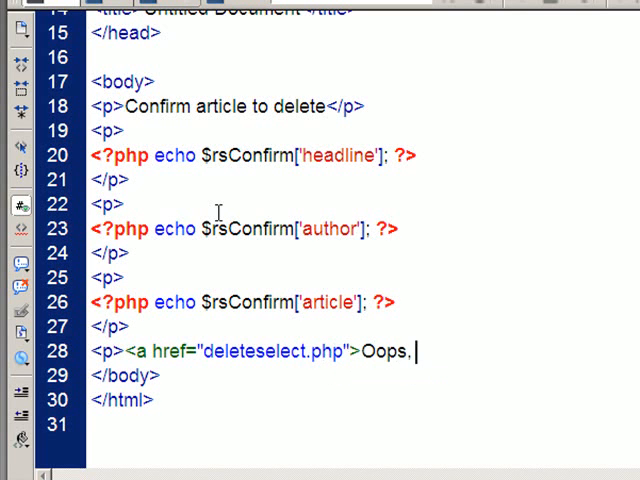
pyautogui.write('made a')
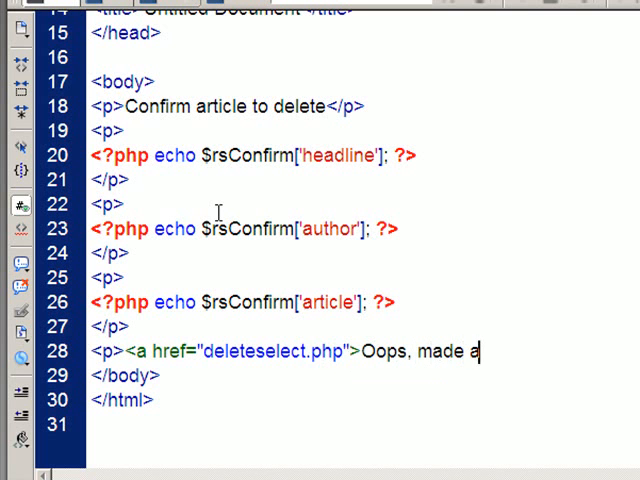
pyautogui.write('mistake</a>')
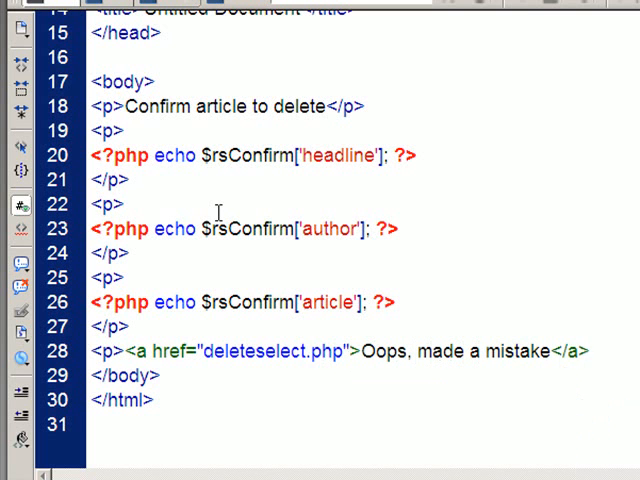
pyautogui.write('</p>')
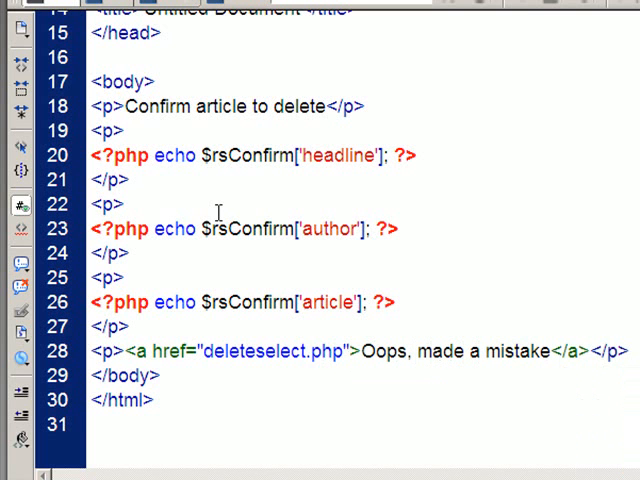
# - Add a paragraph linking 'Delete this article' to deletearticle.php
pyautogui.write('<p>')
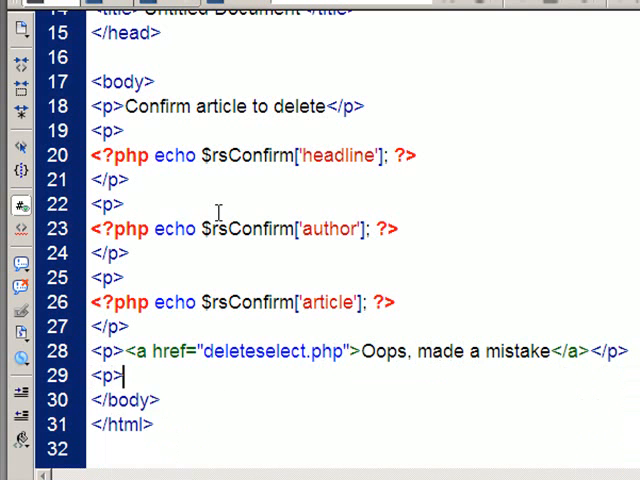
pyautogui.write('<a href="deletearticle.php">')
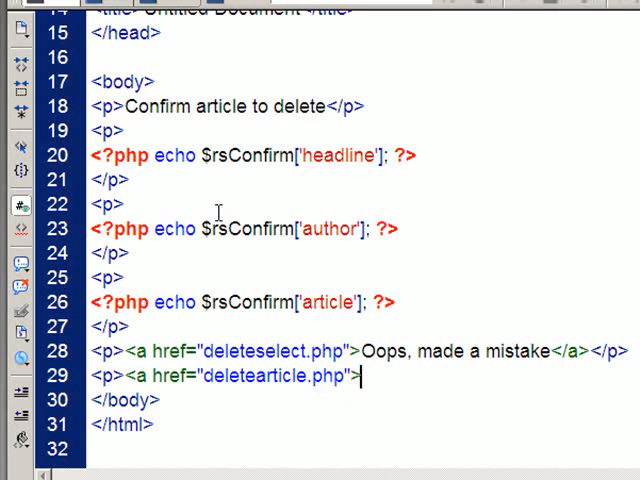
pyautogui.write('D')
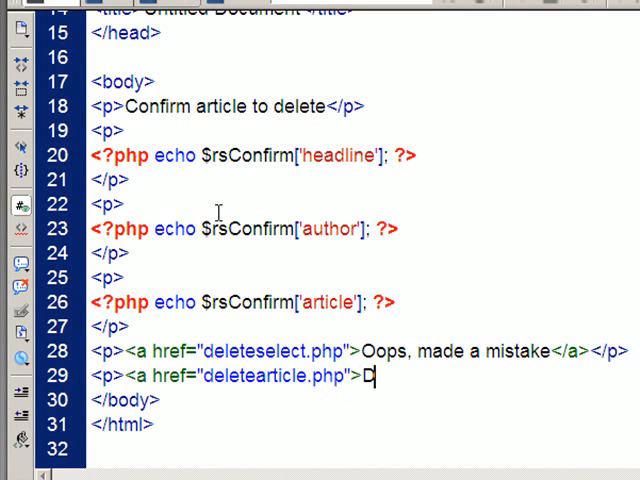
pyautogui.write('elete this article')
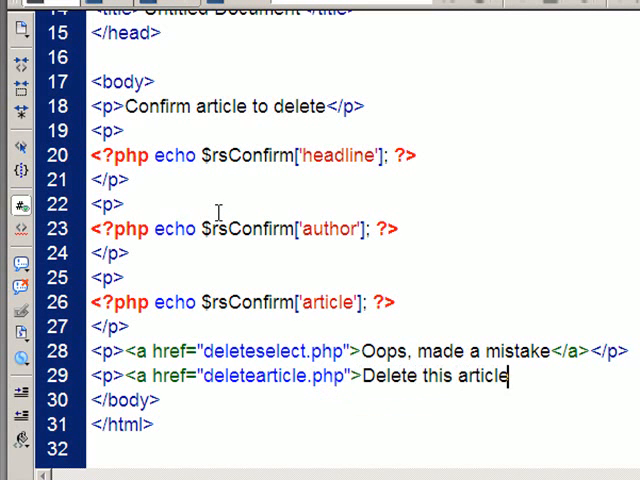
pyautogui.write('</a>')
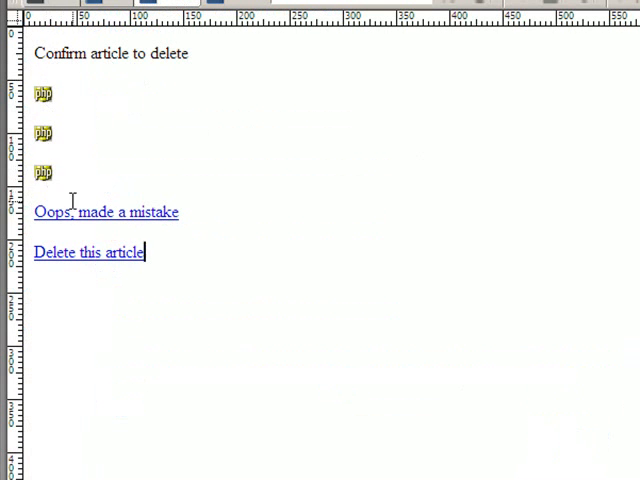
pyautogui.moveTo(76, 212)
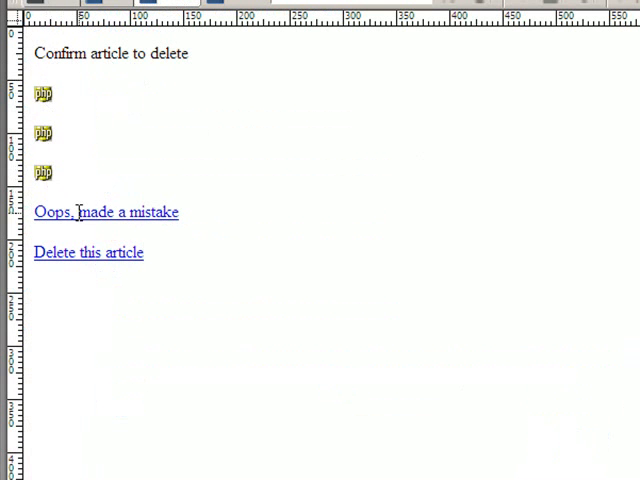